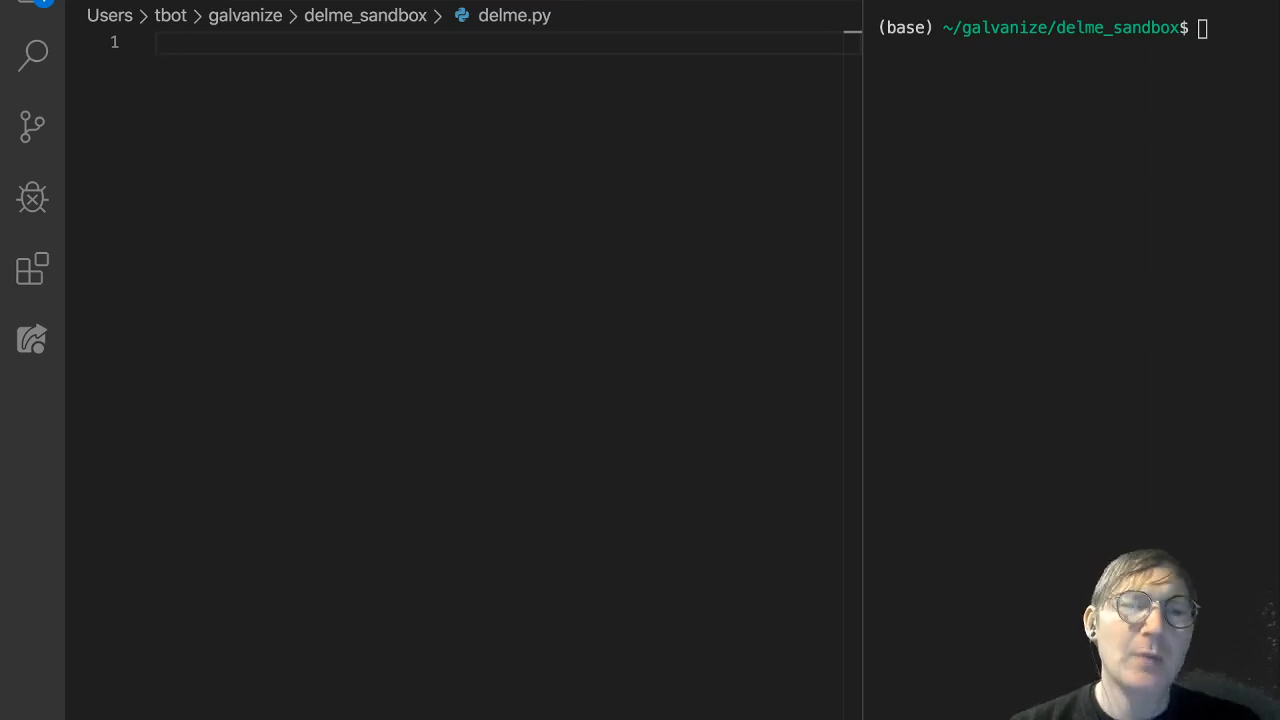
In delme.py, assign string = 'I am a pretty bacon' and start a new line.
text(string)
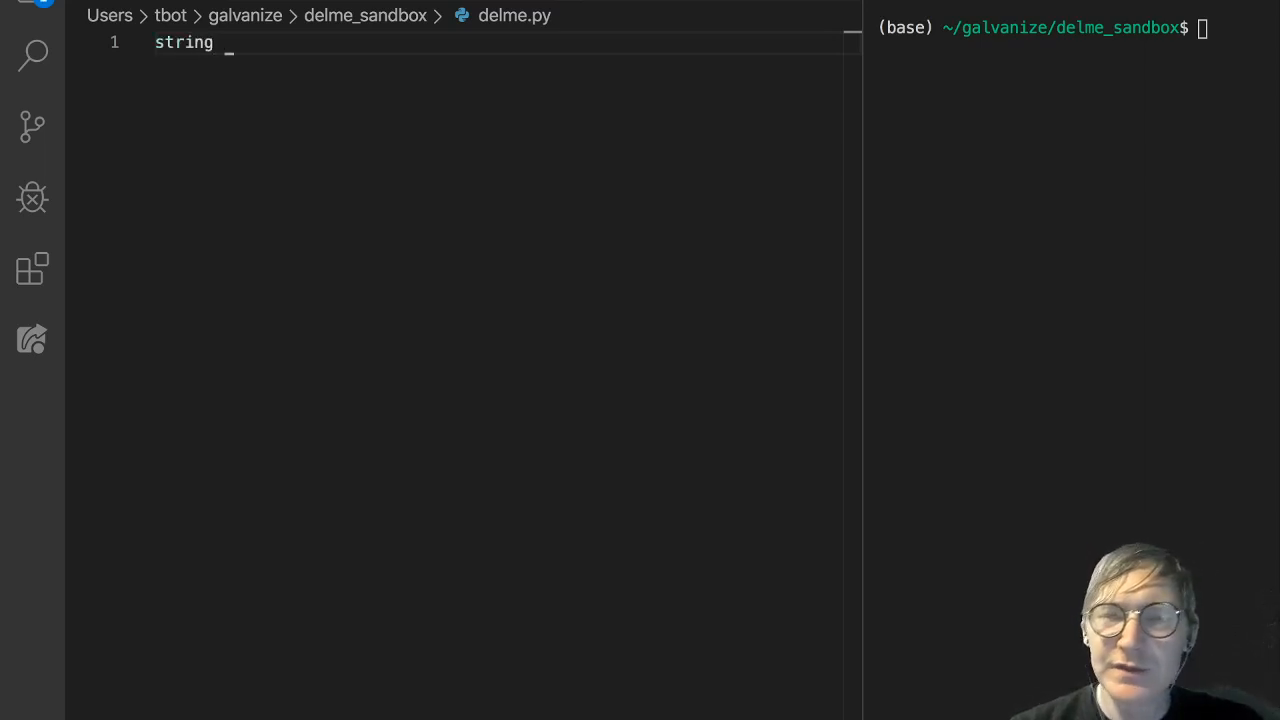
text(= '')
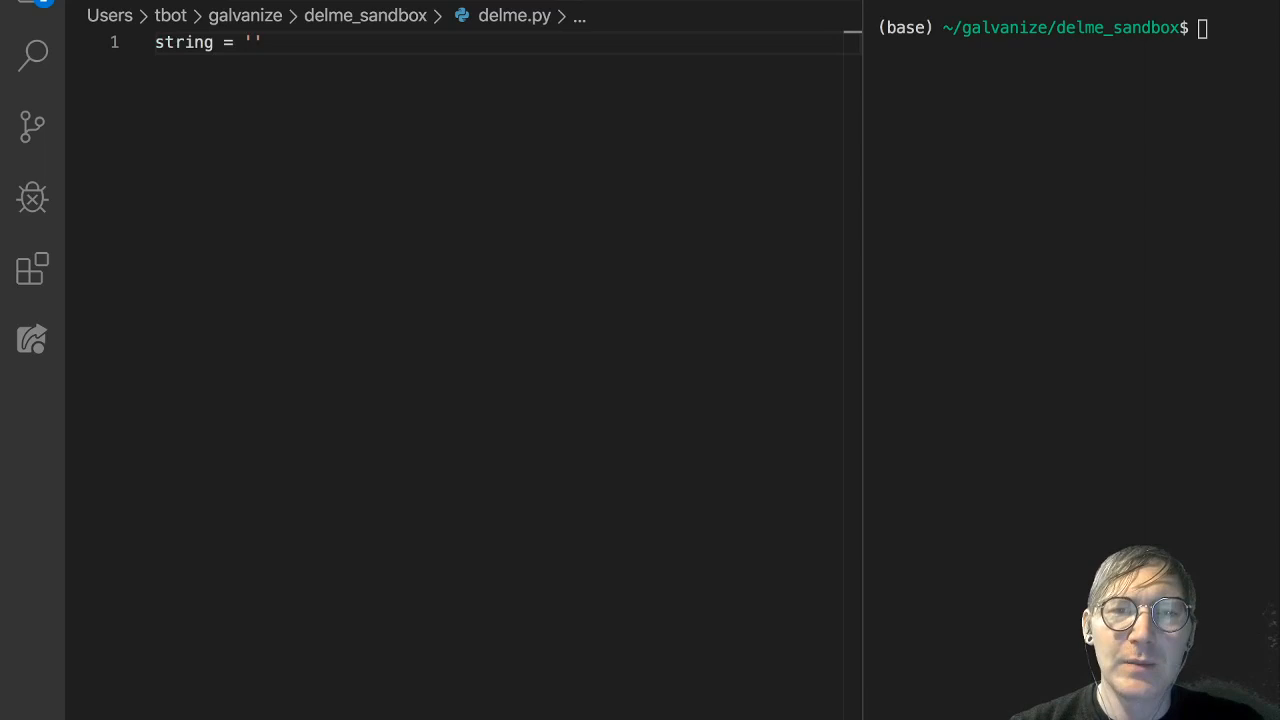
text(I am a pretty bacon)
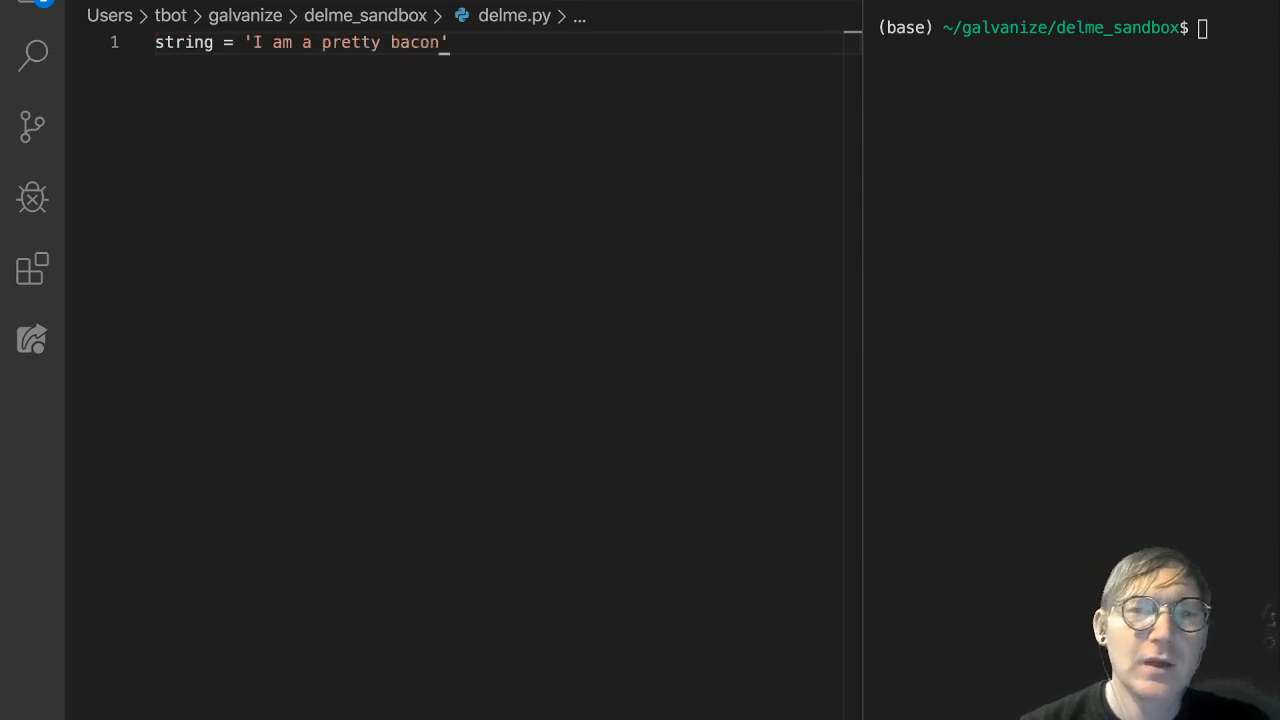
key(Enter)
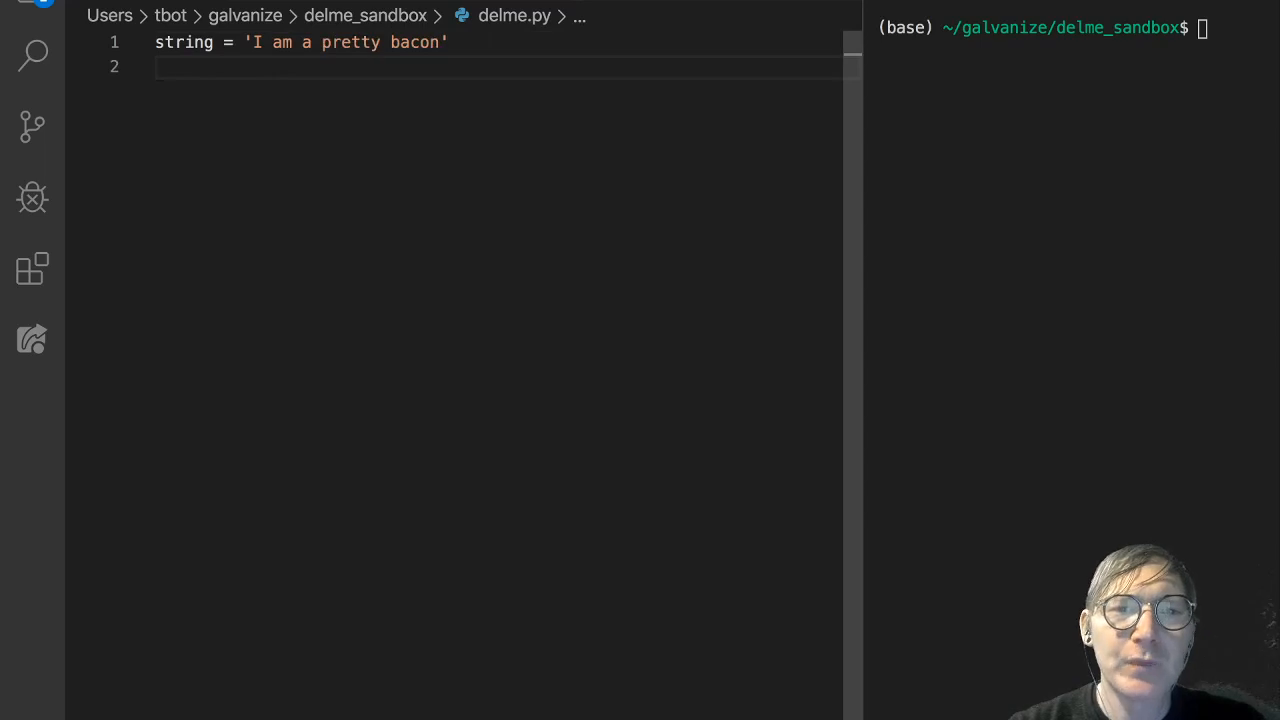
Add print(string.split()) to print the sentence split with no arguments.
text(print())
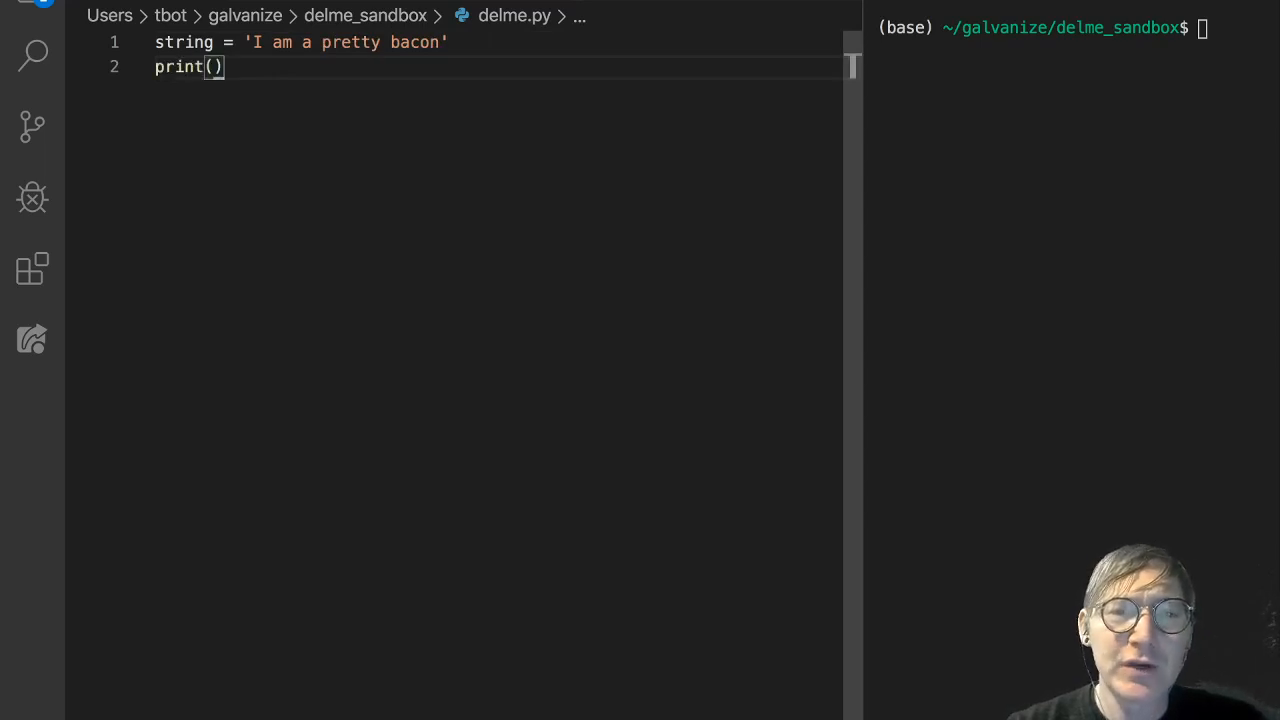
text(string.split)
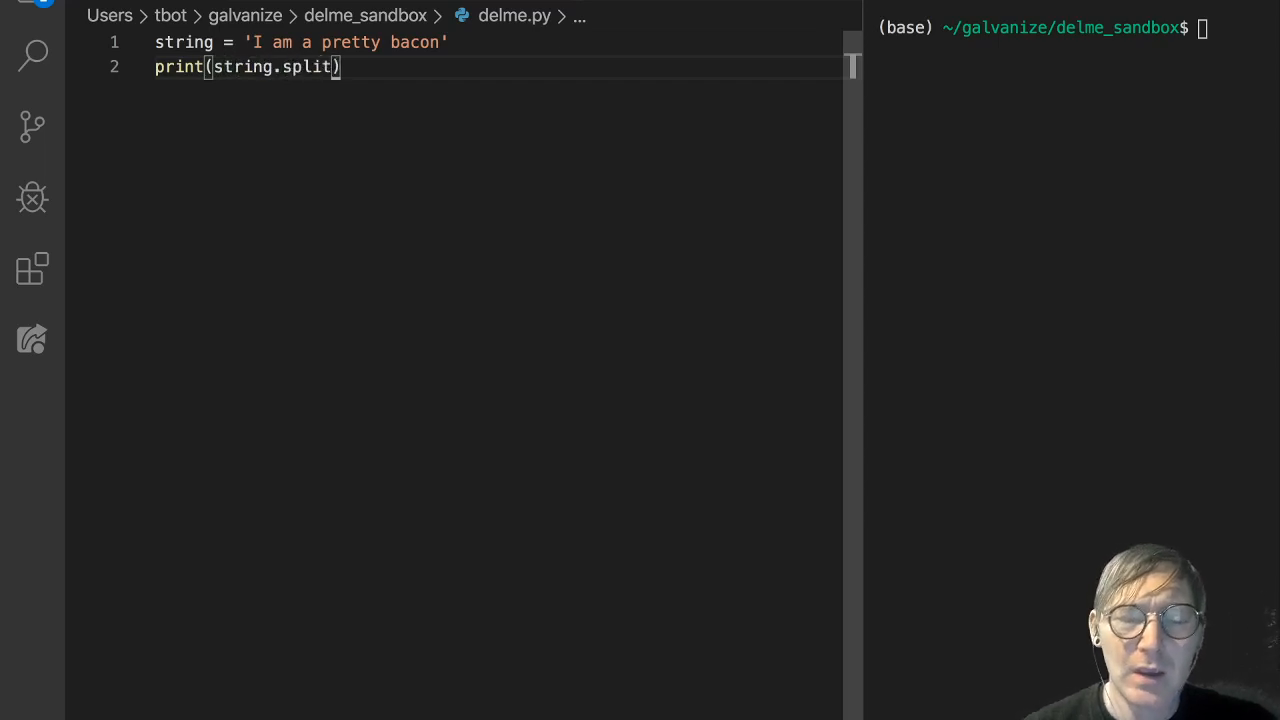
text(())
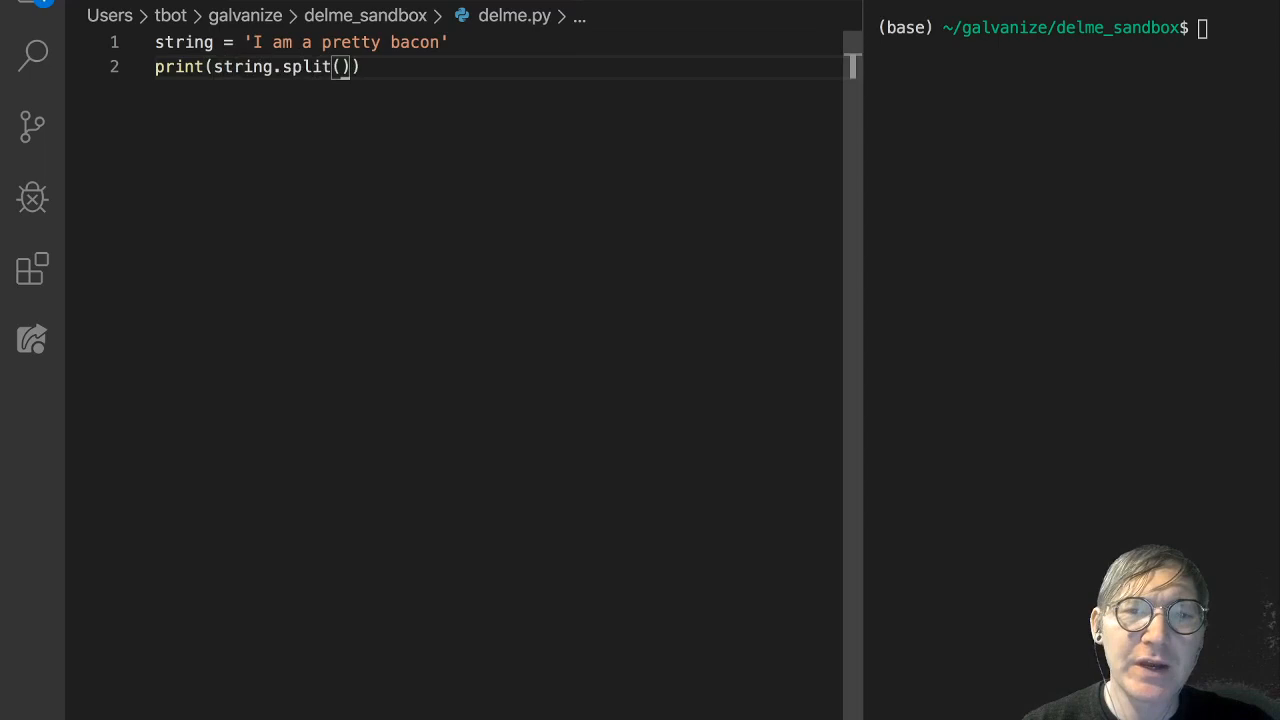
double_click(310, 69)
text(clear)
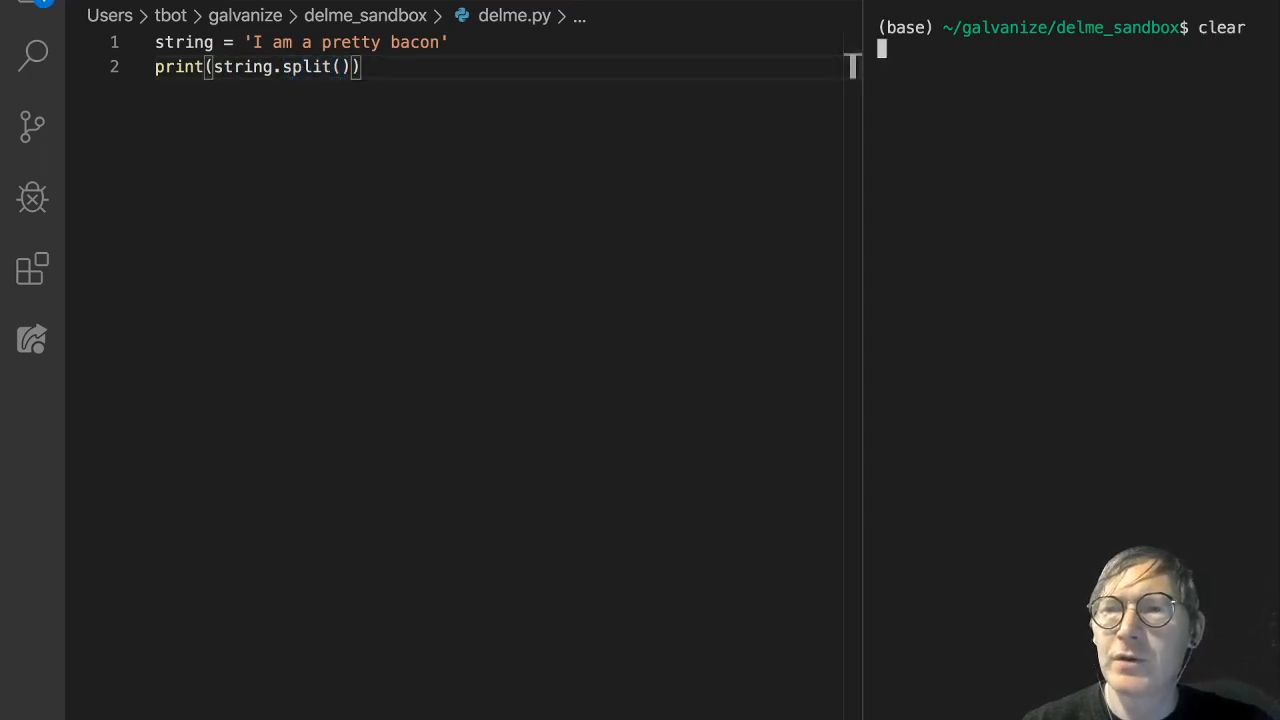
Run python delme.py, change to split(' '), add a period after bacon, and rerun.
text(python delme.py)
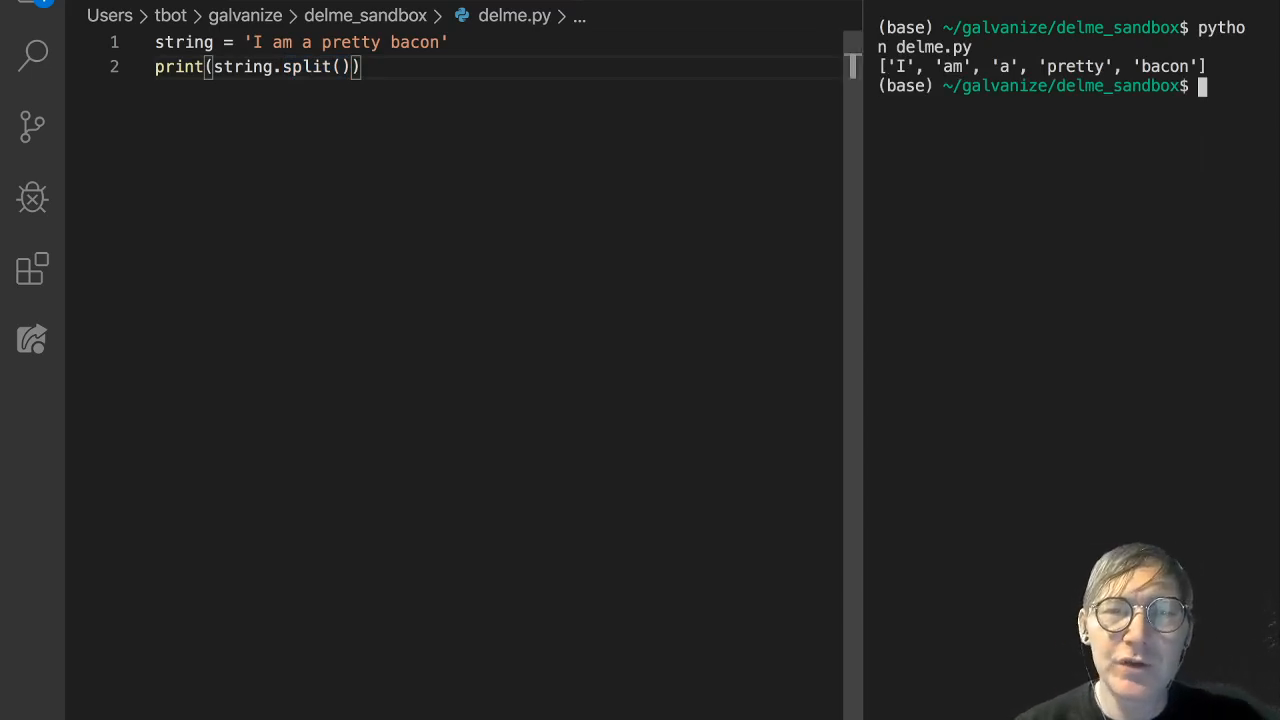
text(' ')
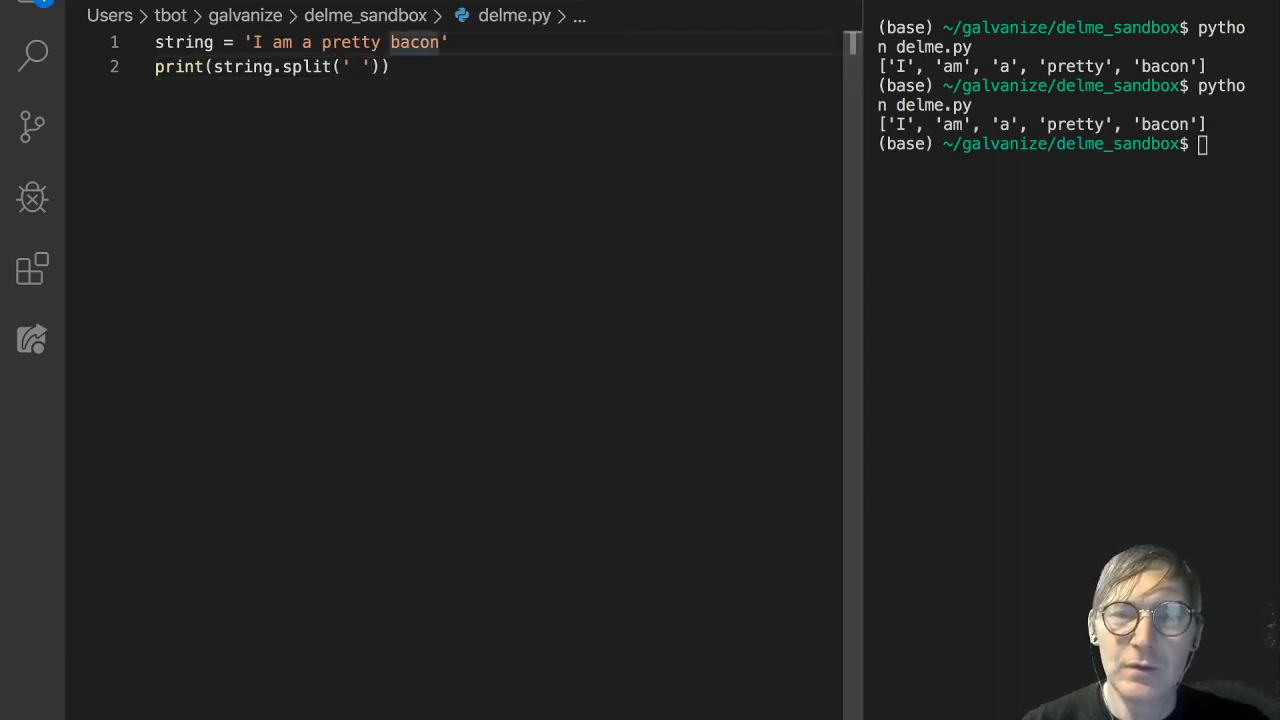
text(.)
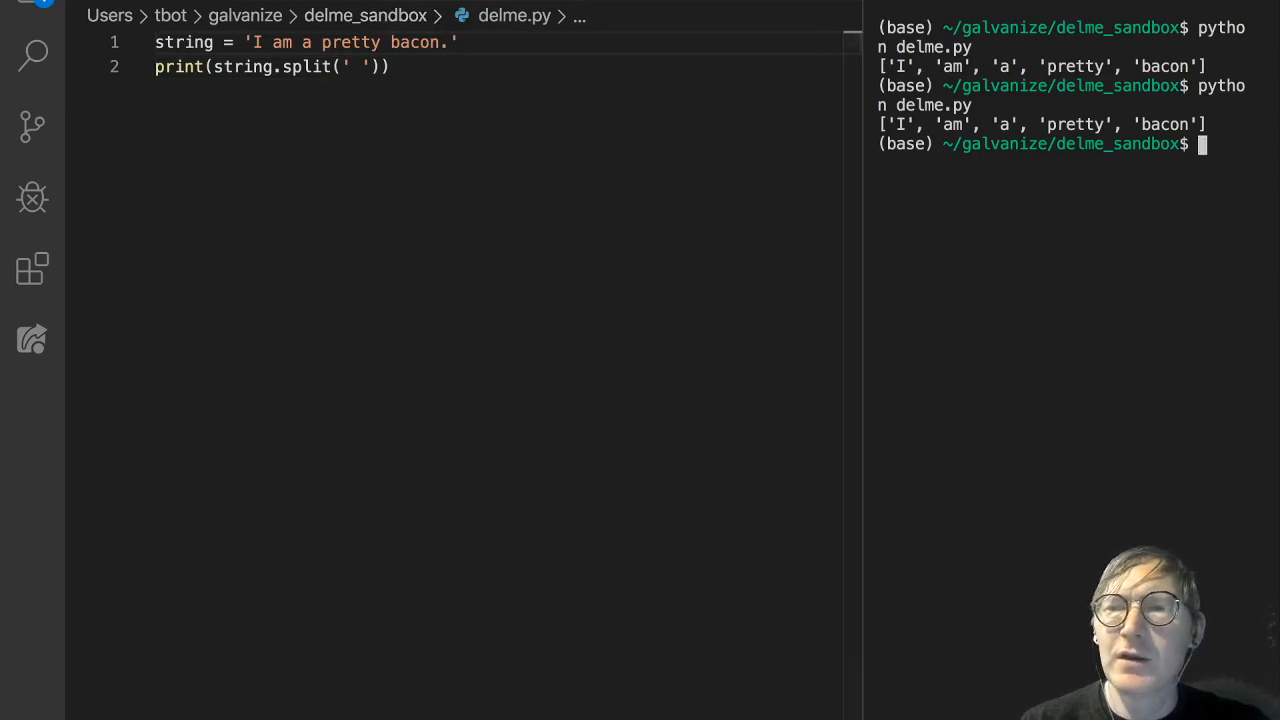
key(Enter)
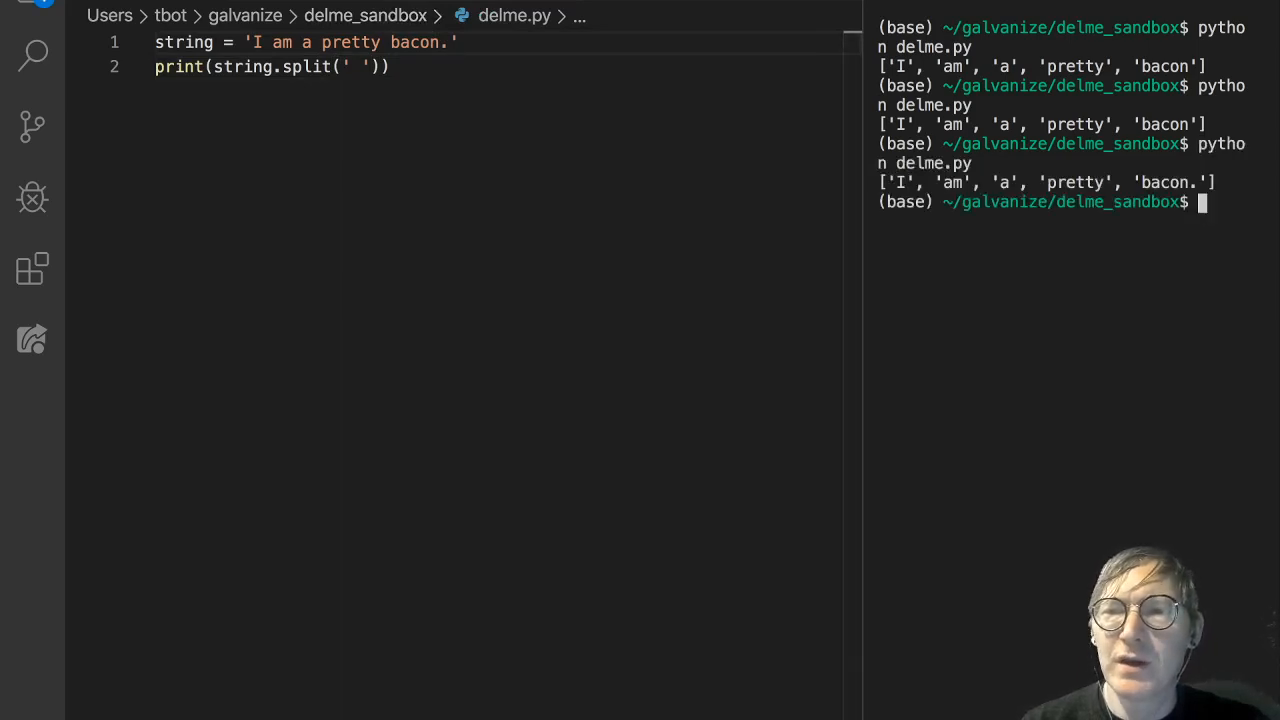
double_click(1184, 182)
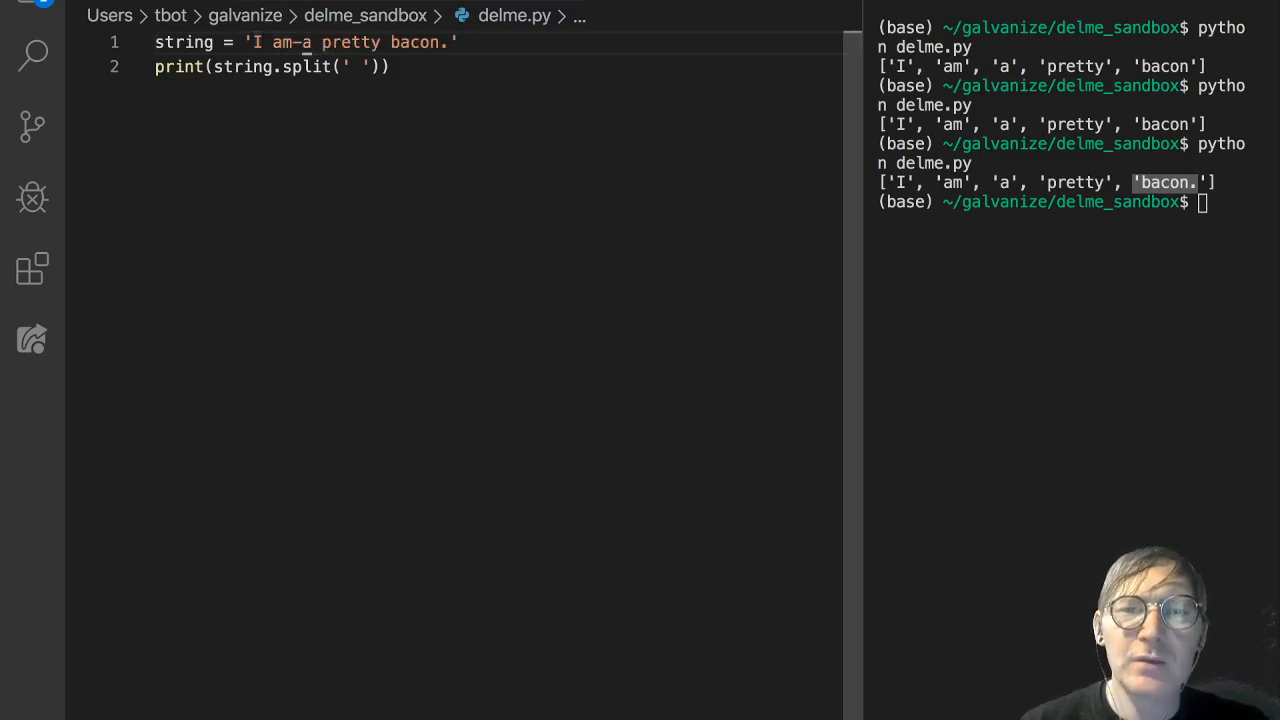
Hyphenate the sentence to 'I am-a pretty-bacon.' and use '-' as the split separator.
double_click(353, 42)
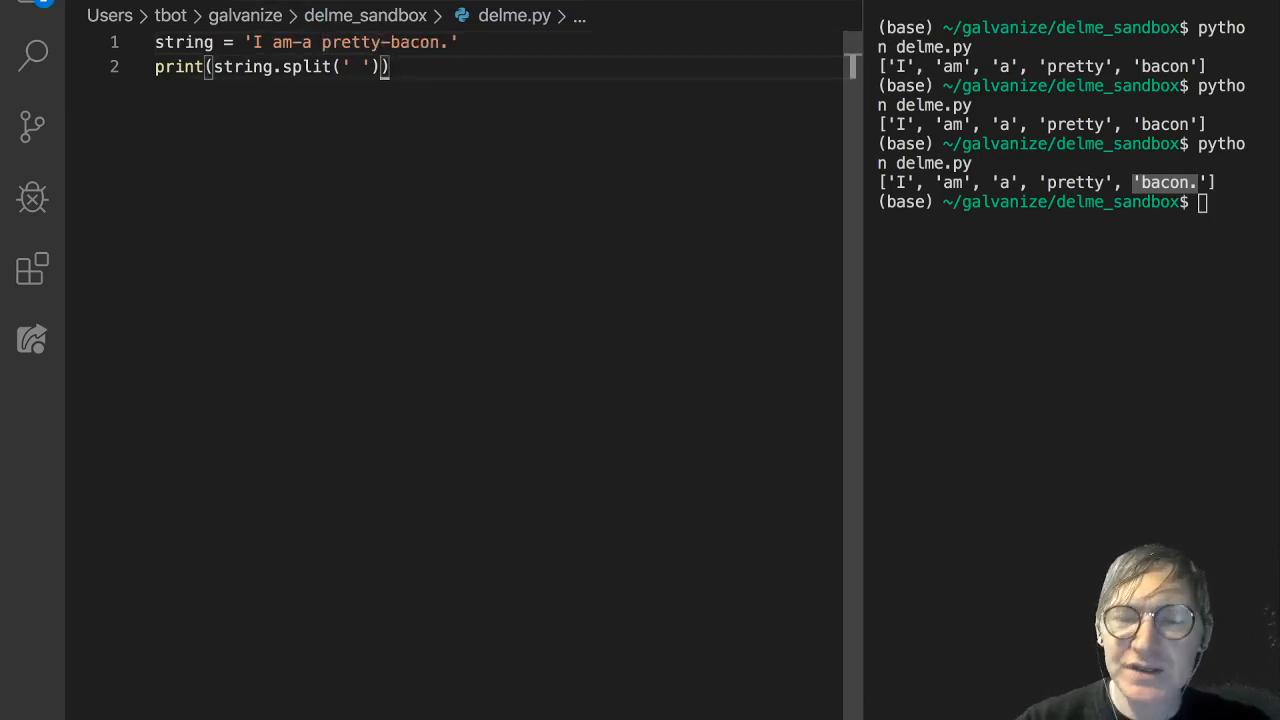
text(-)
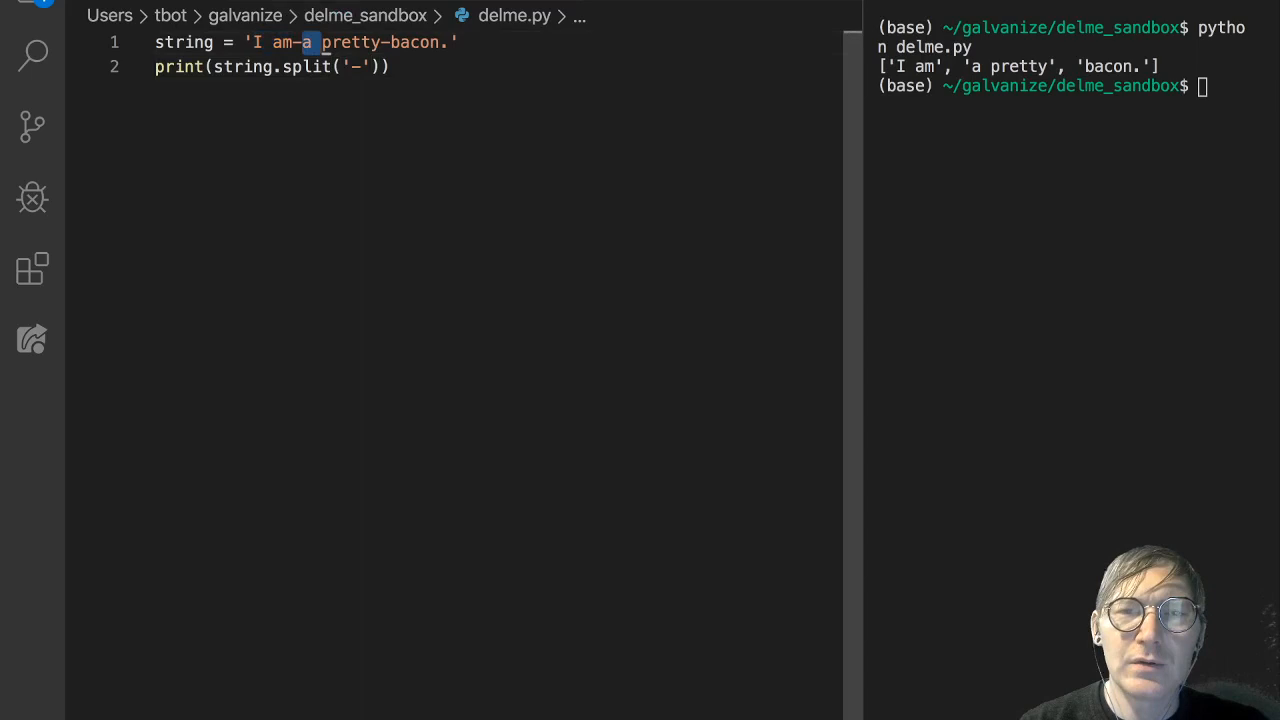
drag(322, 42, 383, 42)
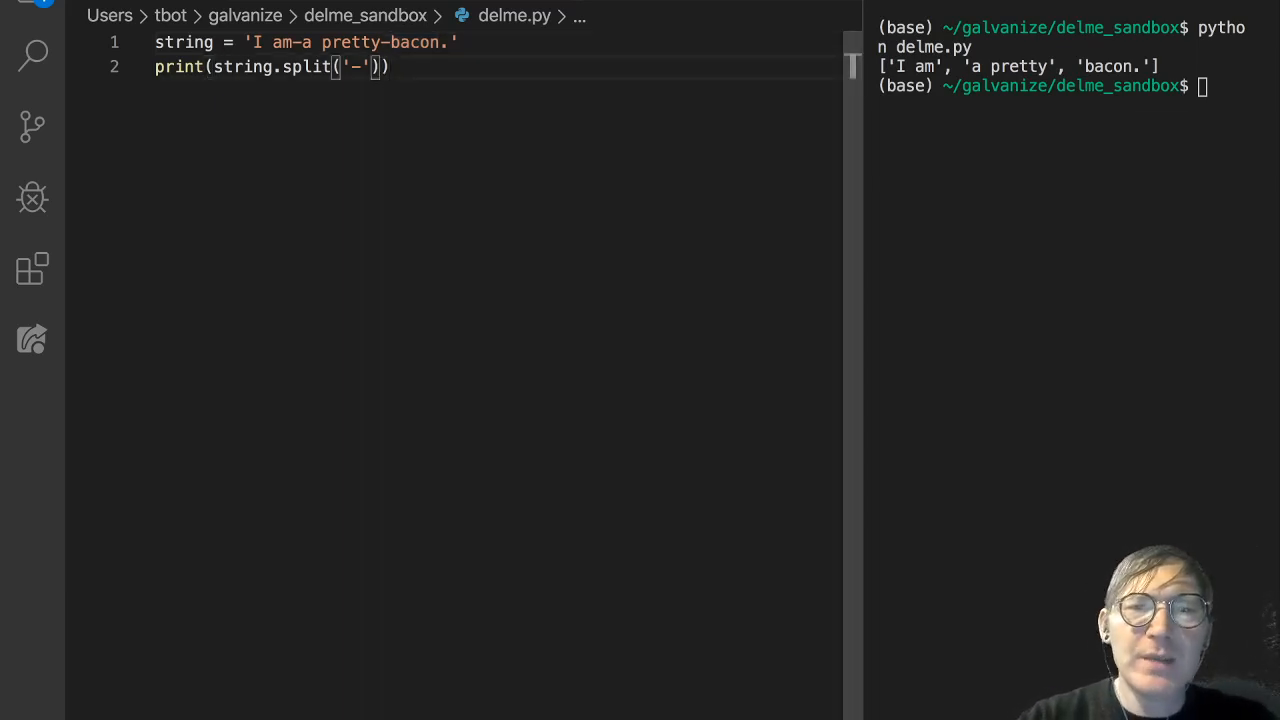
Add maxsplit=1 to the split('-') call.
text(,)
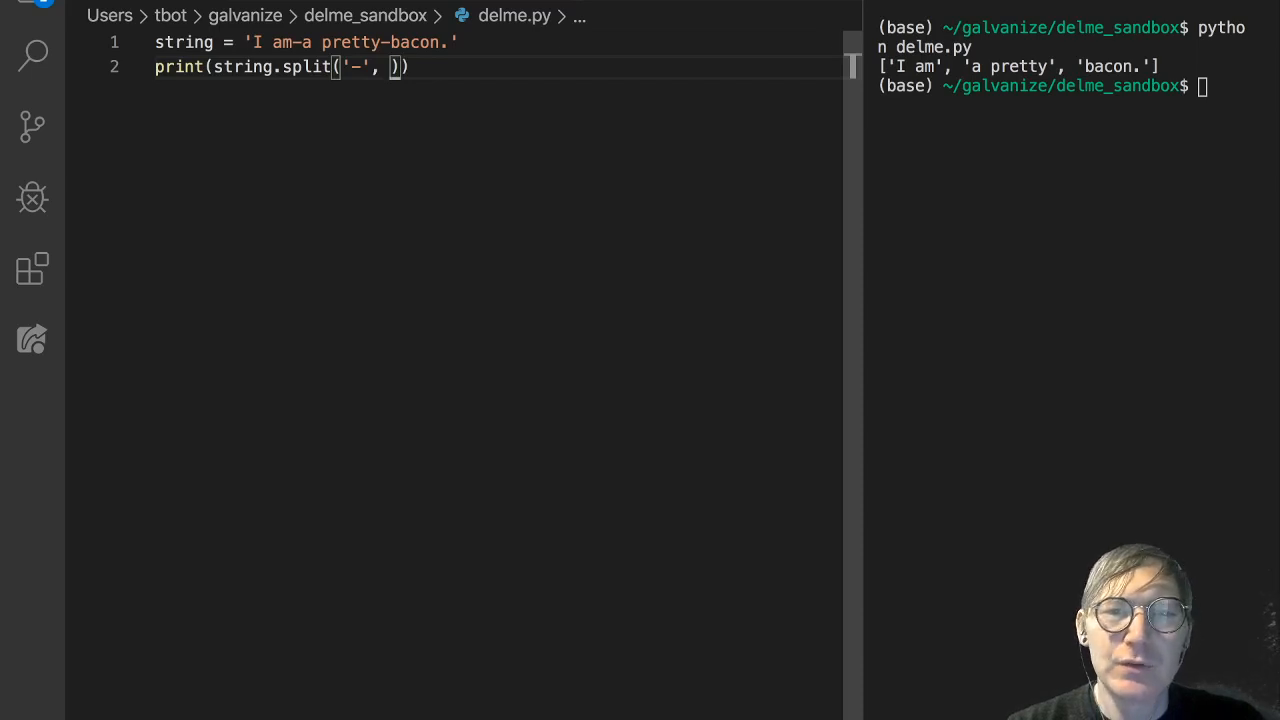
text(max)
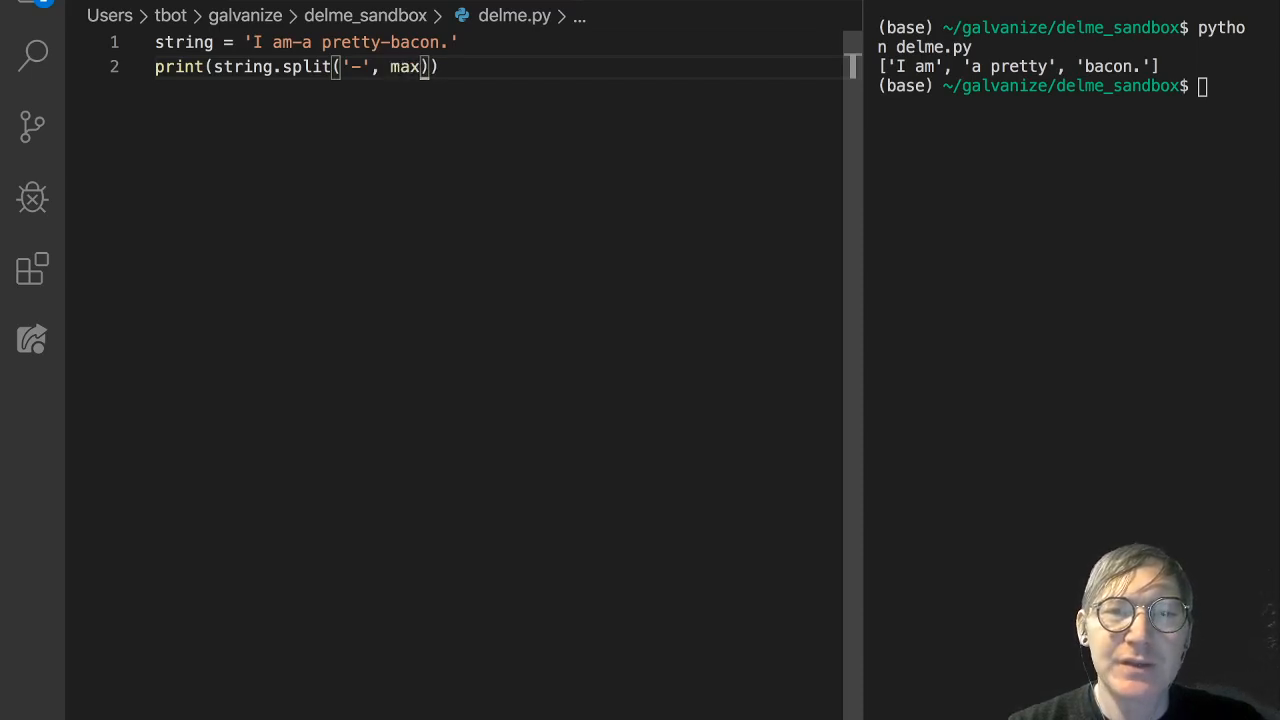
text(split)
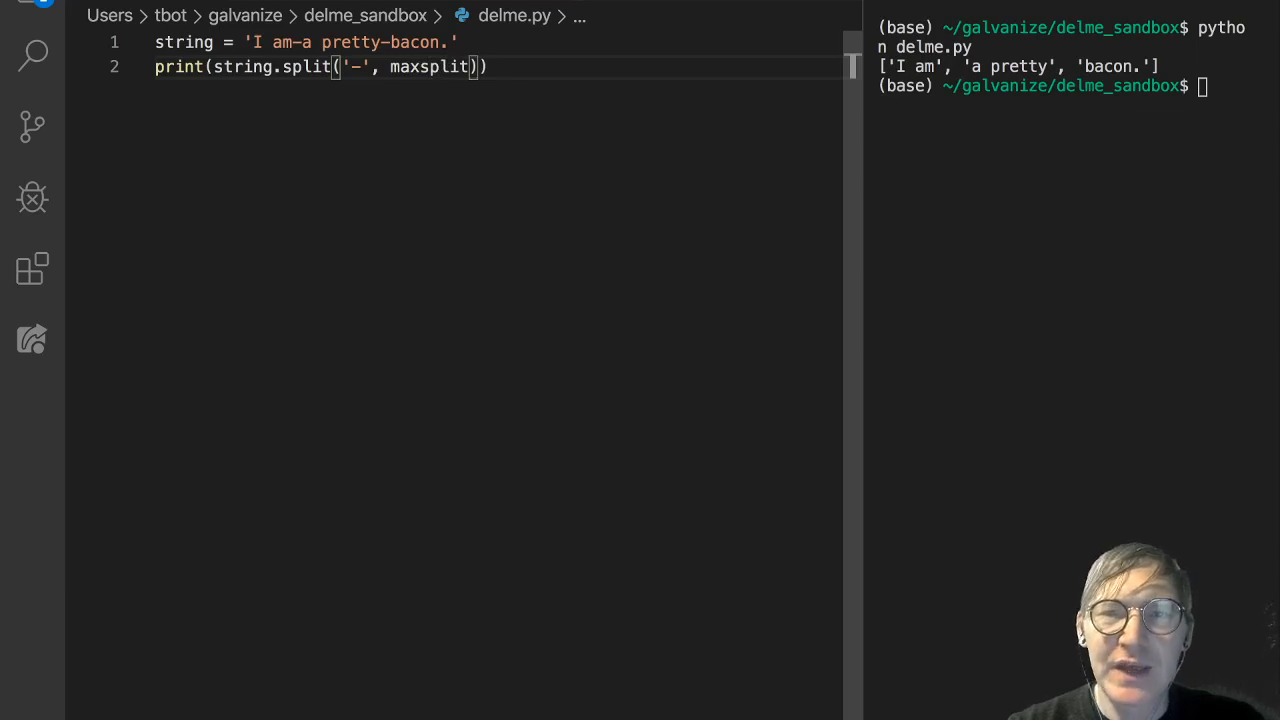
text(=1)
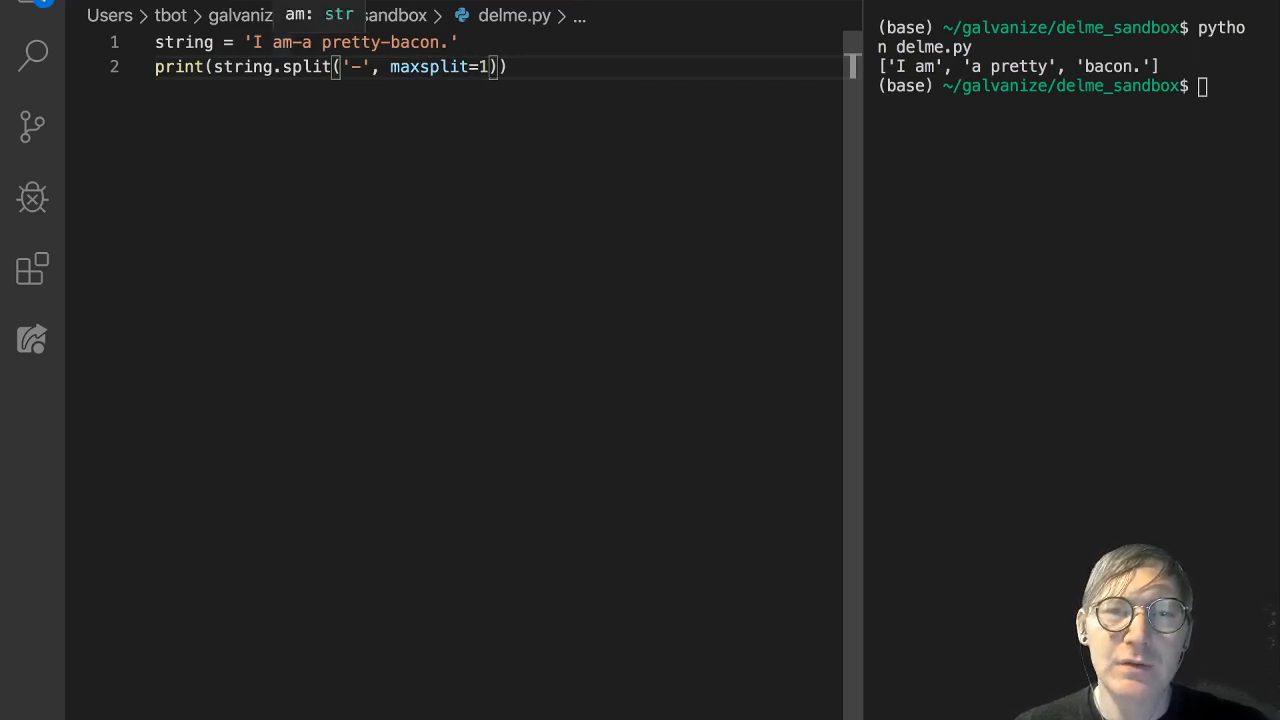
Rerun python delme.py to show ['I am', 'a pretty-bacon.'].
double_click(348, 68)
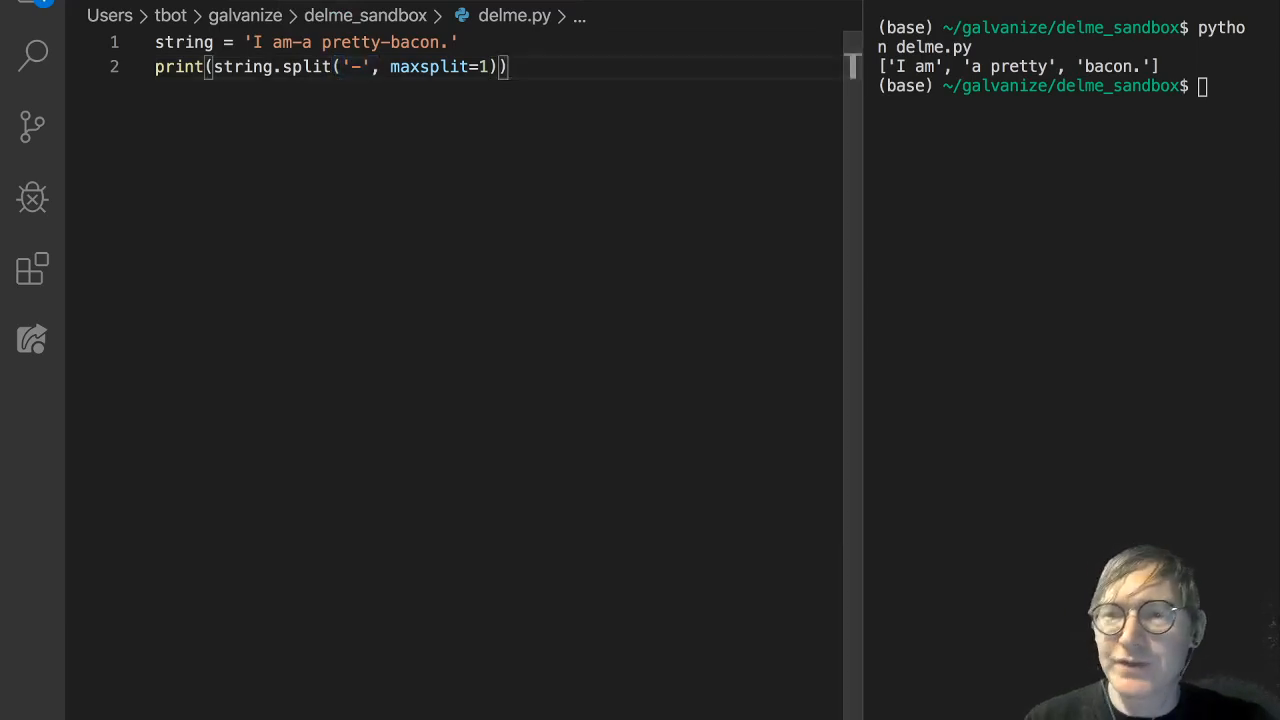
text(python delme.py)
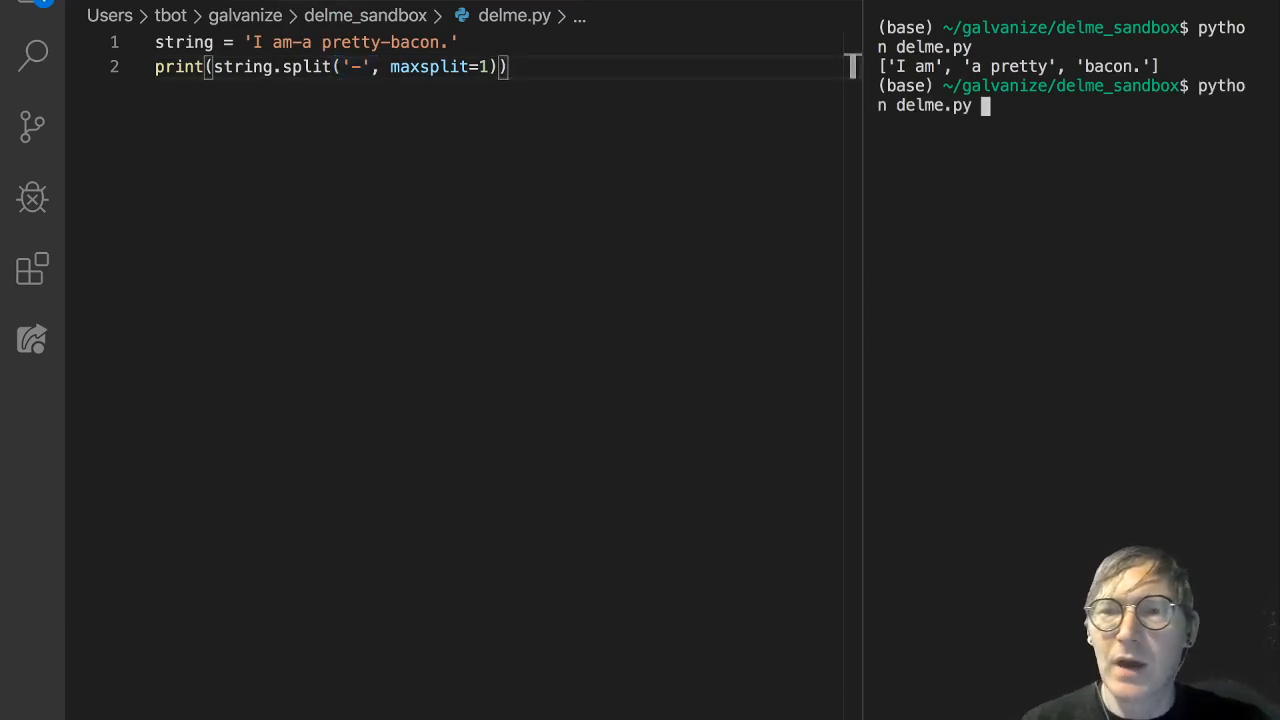
key(Enter)
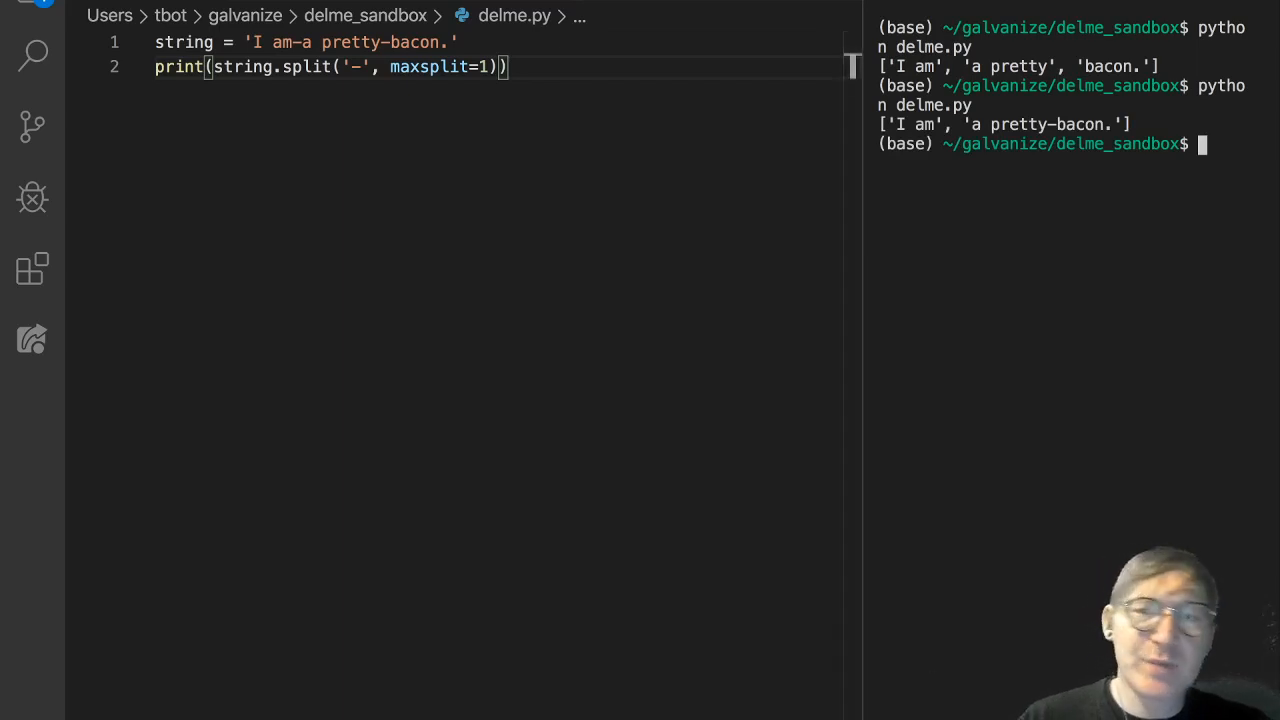